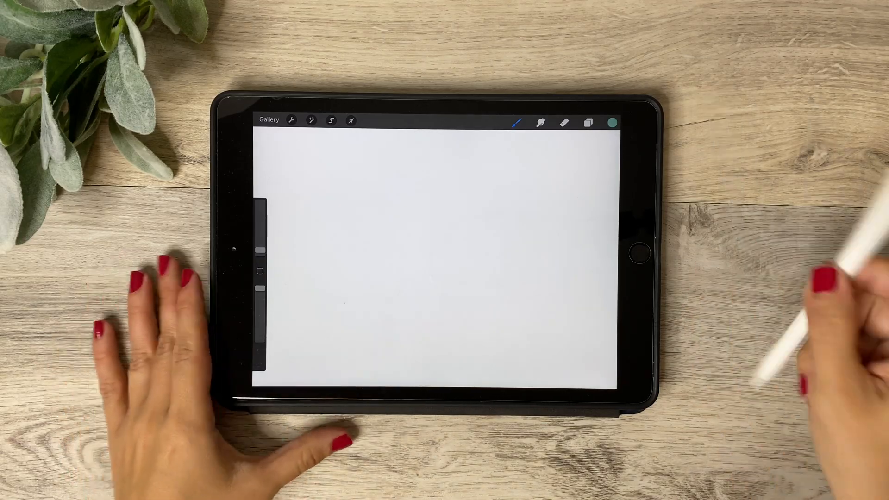
Pick a dark palette colour, sketch a QuickShape circle near the top centre and start resizing it
click(610, 121)
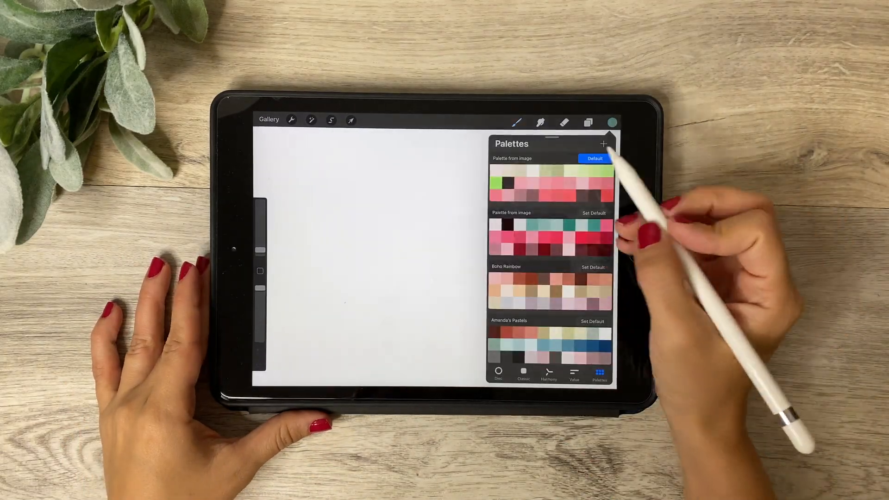
click(606, 121)
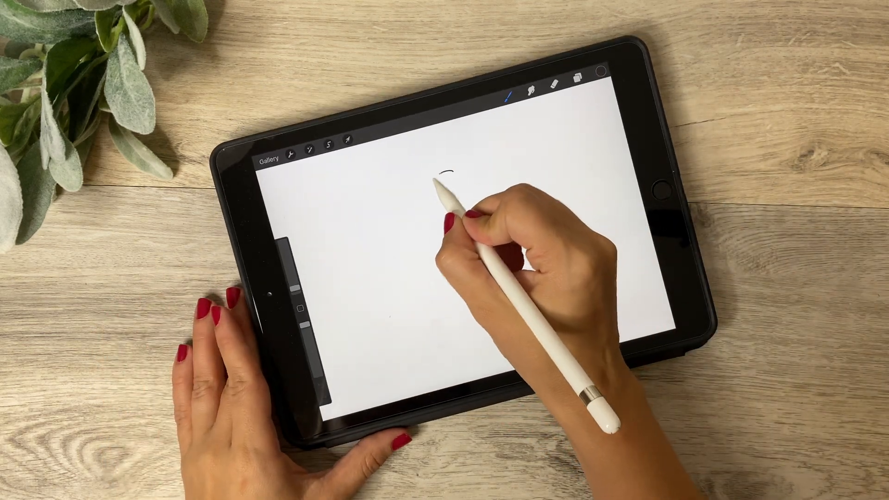
drag(451, 168, 453, 210)
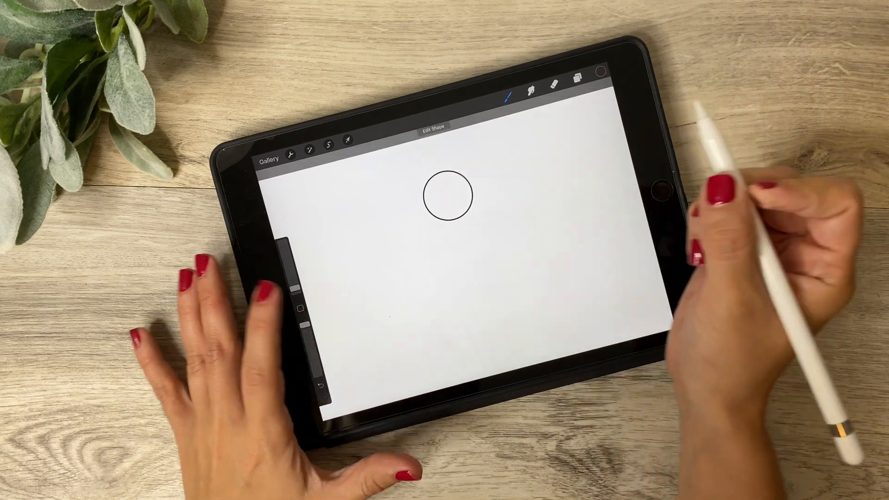
click(578, 88)
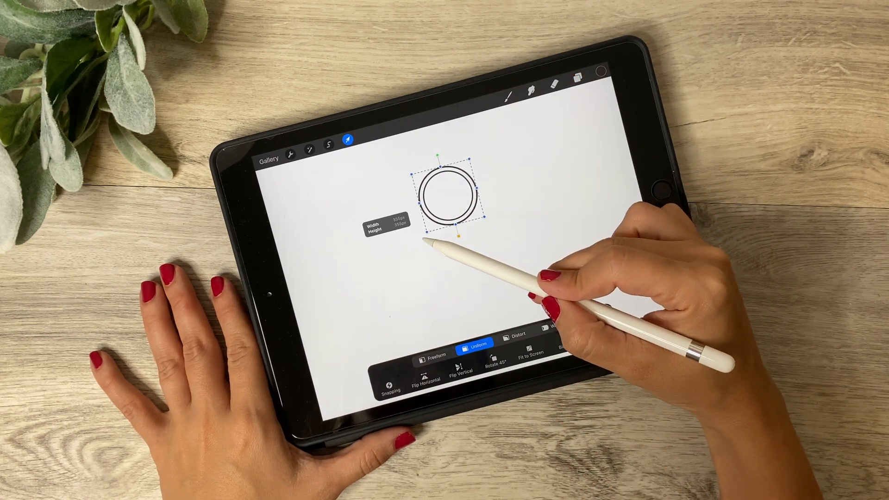
Check Layer 1 in the Layers panel so the circle renders as a thick solid ring
click(592, 79)
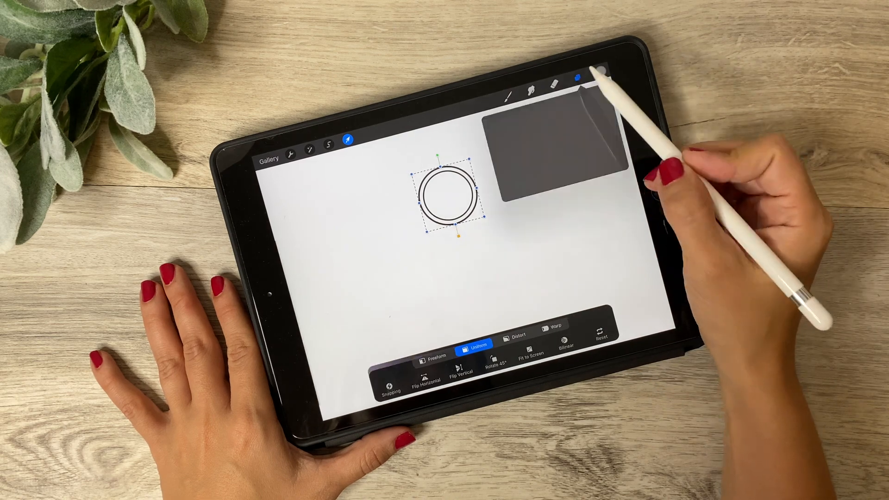
click(579, 78)
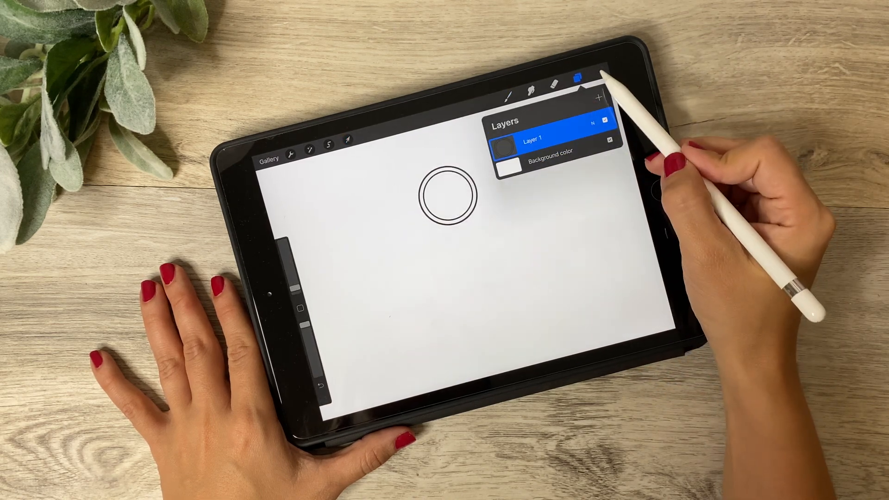
click(580, 77)
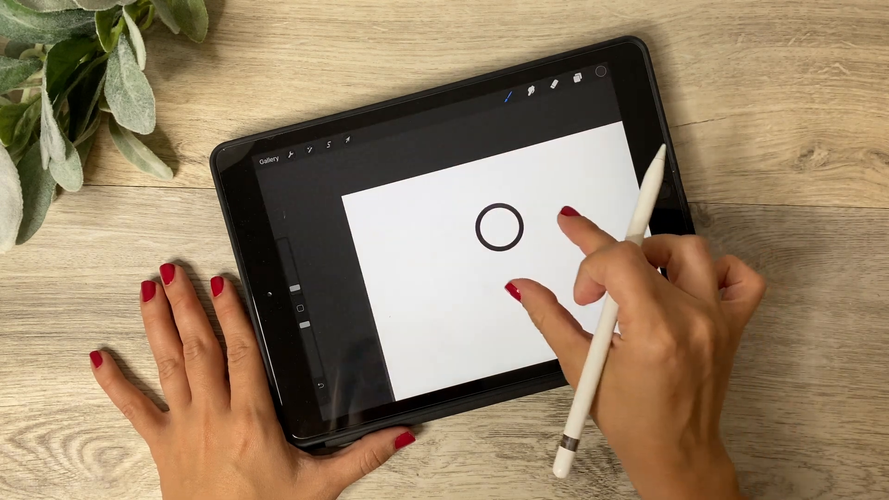
click(574, 91)
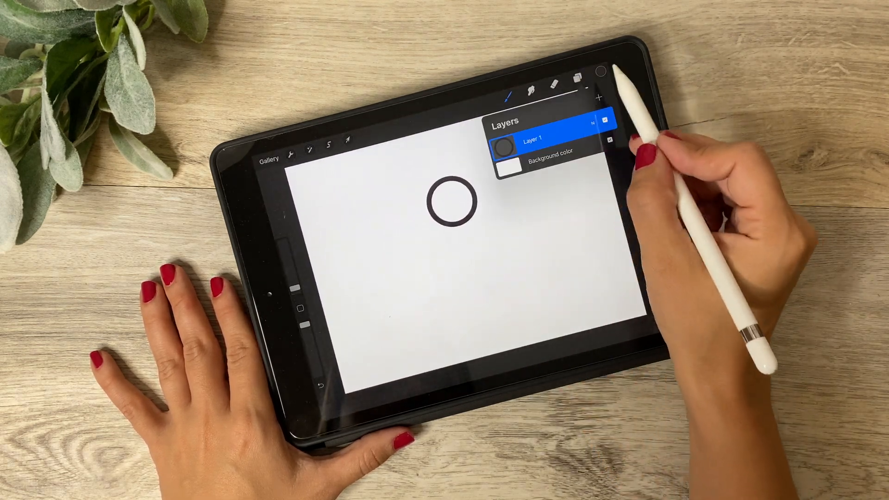
click(578, 89)
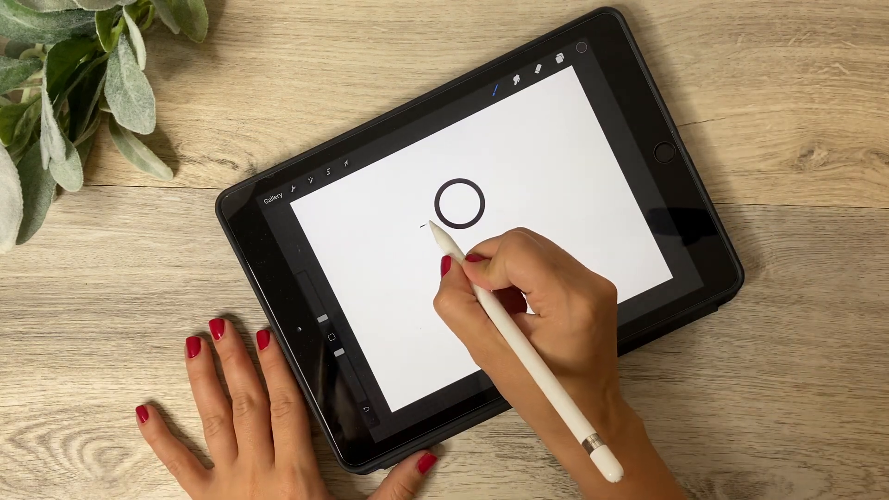
Draw a straight line across the ring's middle and bring up the Layers list for the semicircle
drag(423, 224, 502, 187)
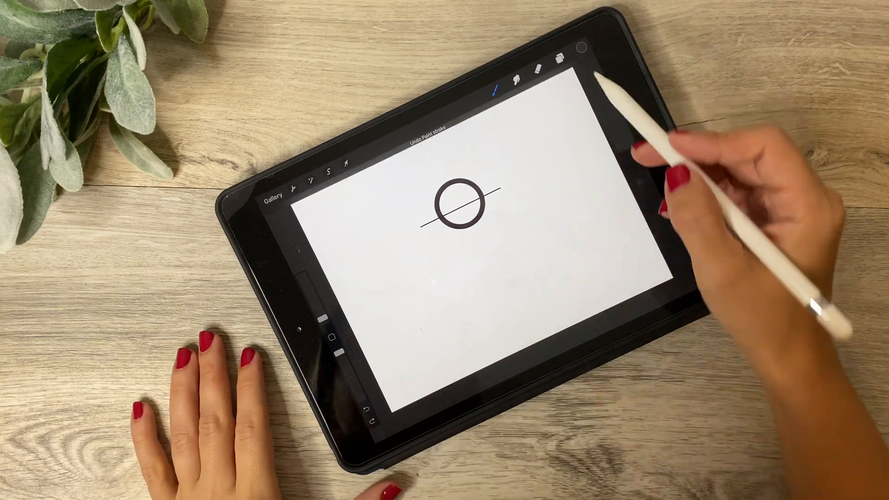
click(513, 71)
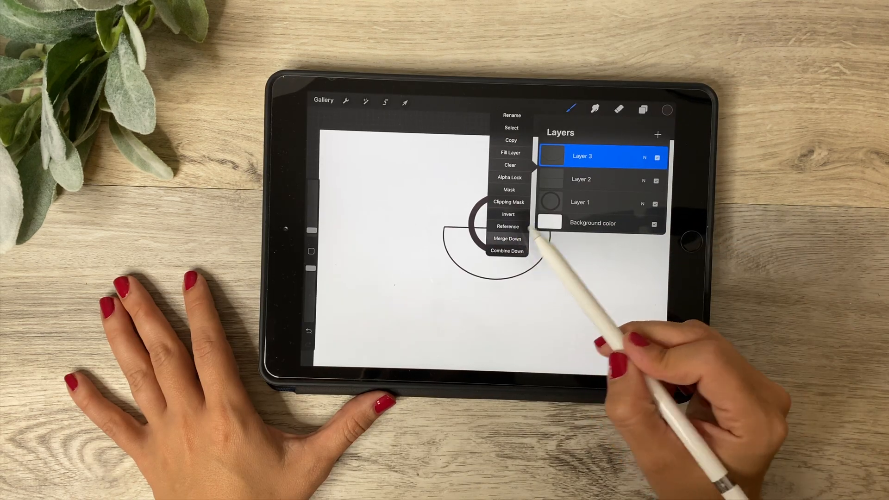
Duplicate the half-circle layer and start shrinking the copy inside the original bowl
click(405, 101)
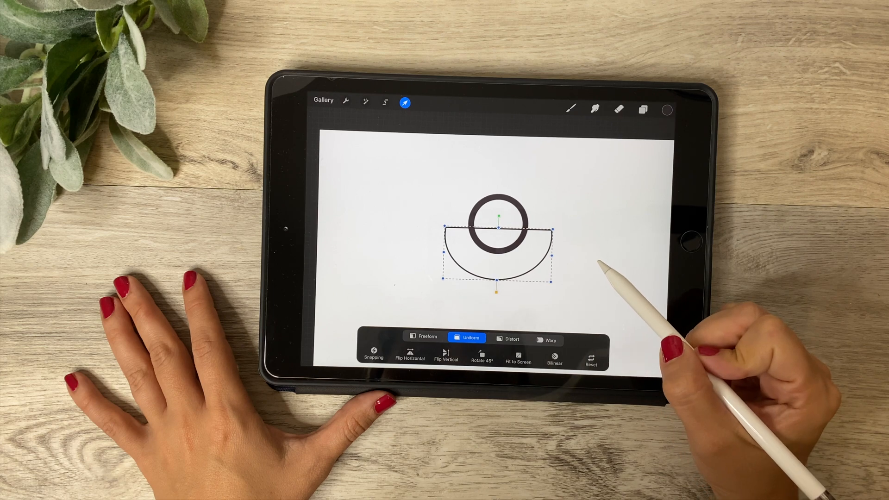
click(643, 109)
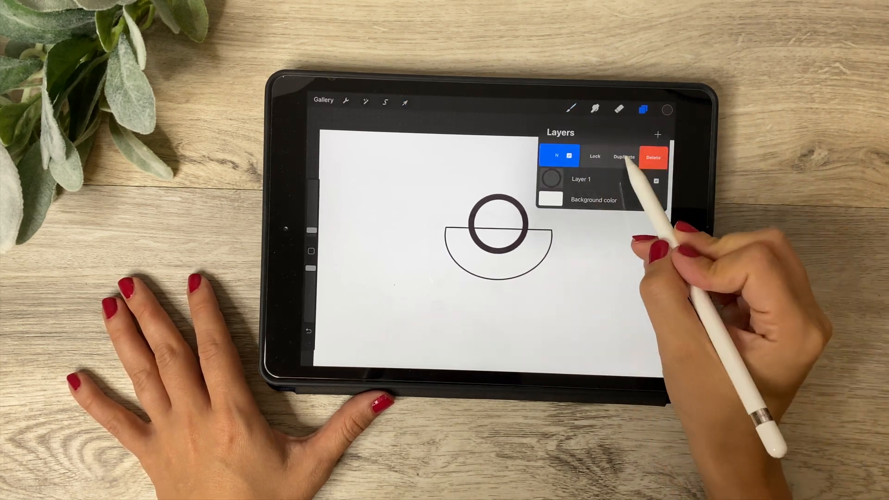
click(405, 102)
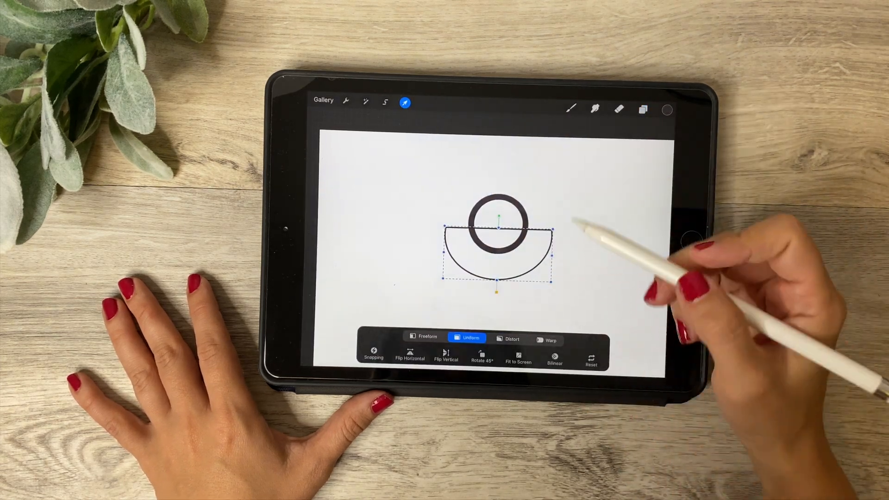
click(423, 339)
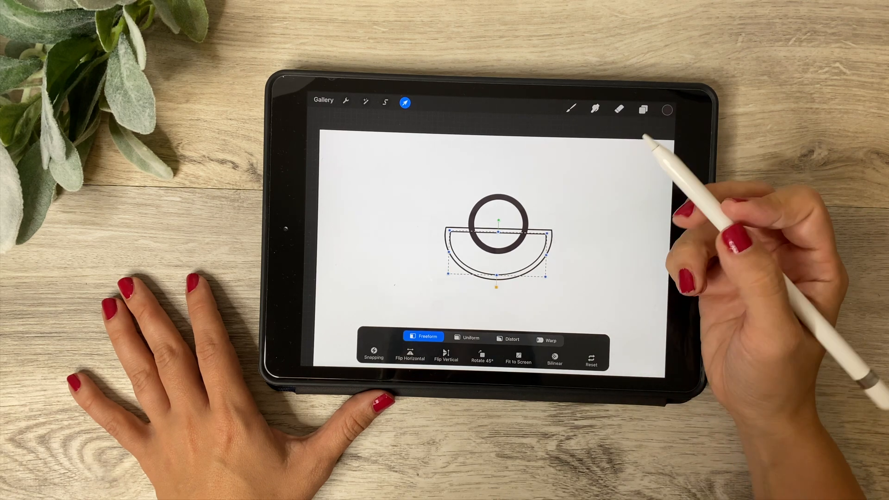
Merge the top Layer 2 down so the nested outlines become one bold bowl band
click(643, 109)
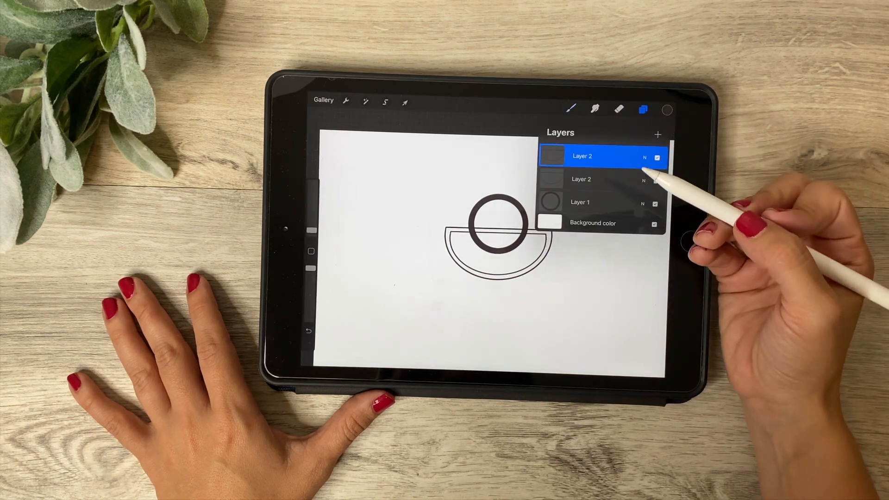
click(581, 155)
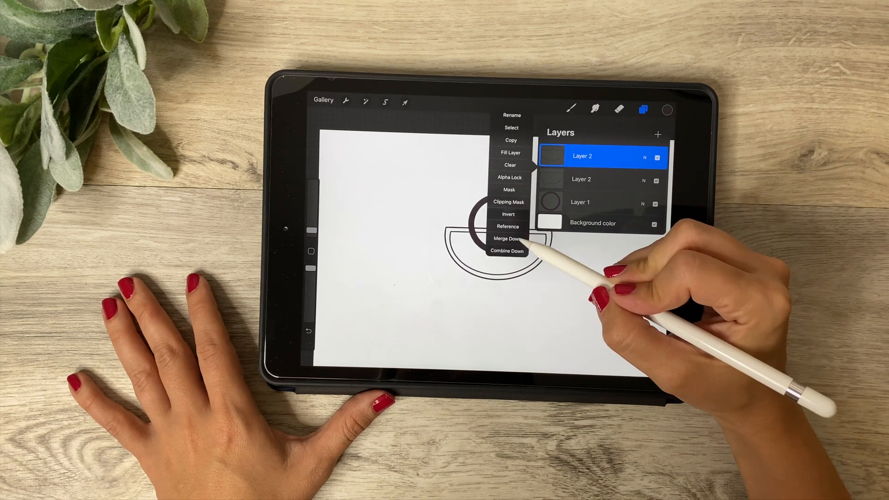
click(507, 237)
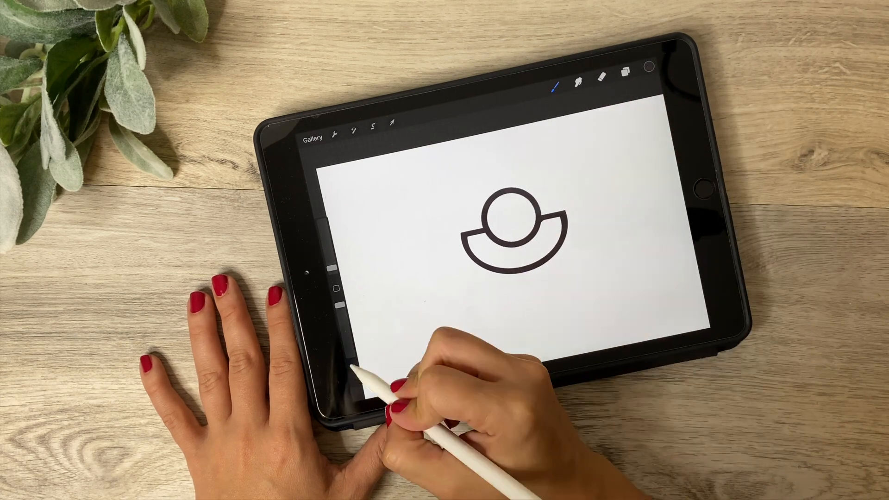
click(646, 67)
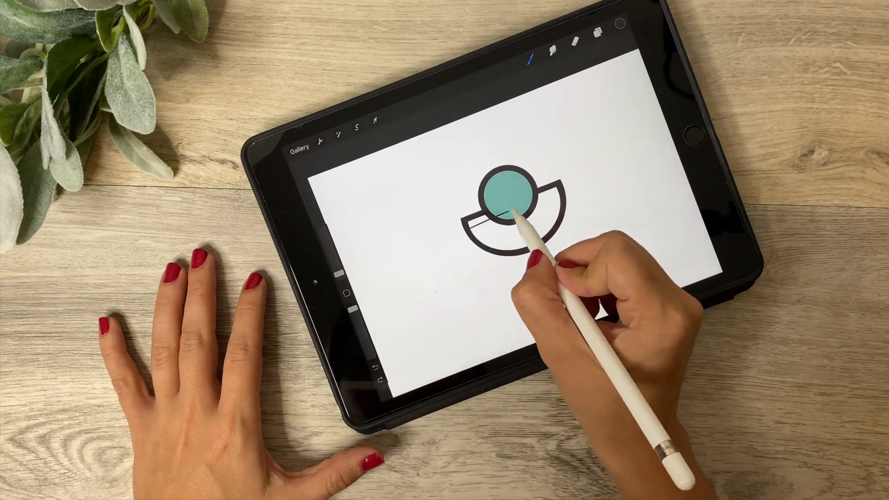
Draw a snapped-straight horizontal stripe across the lower half-circle
drag(516, 219, 493, 238)
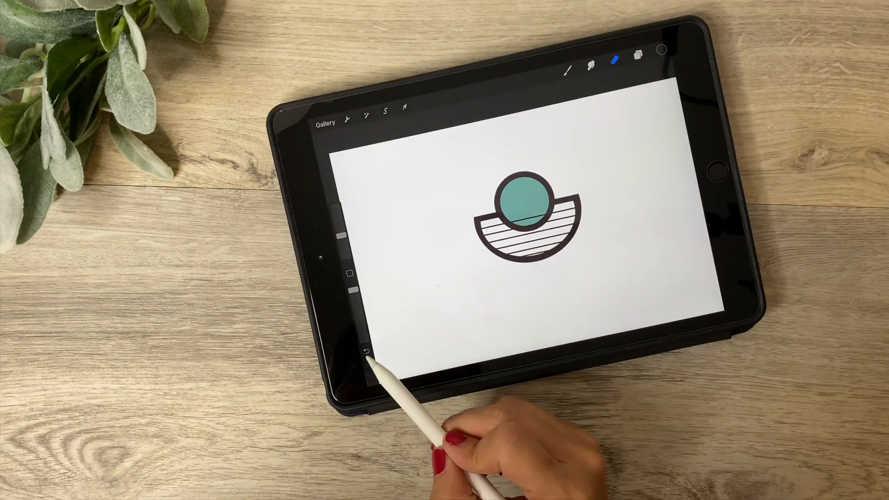
click(637, 61)
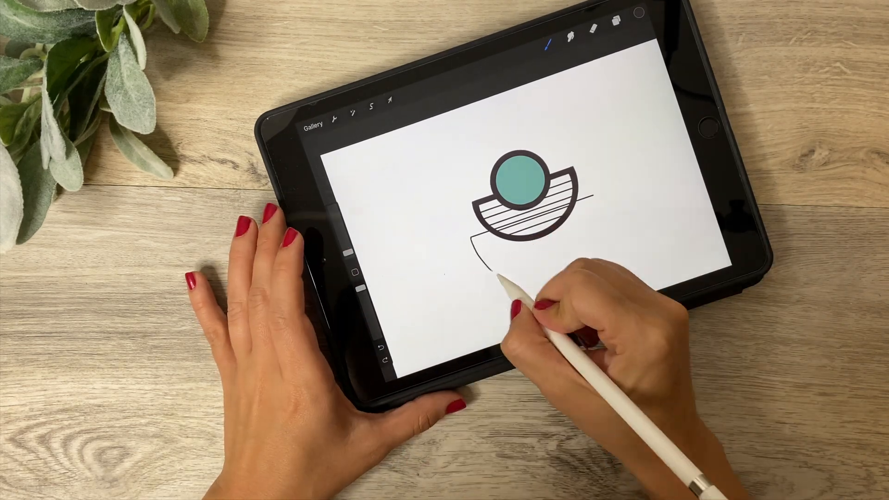
Sketch a larger half-circle below the striped bowl and adjust it with Freeform Transform
click(392, 54)
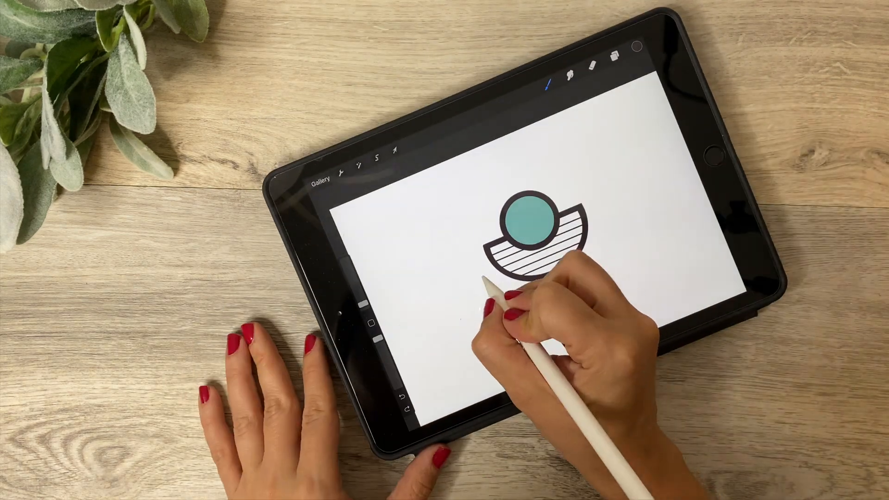
click(572, 77)
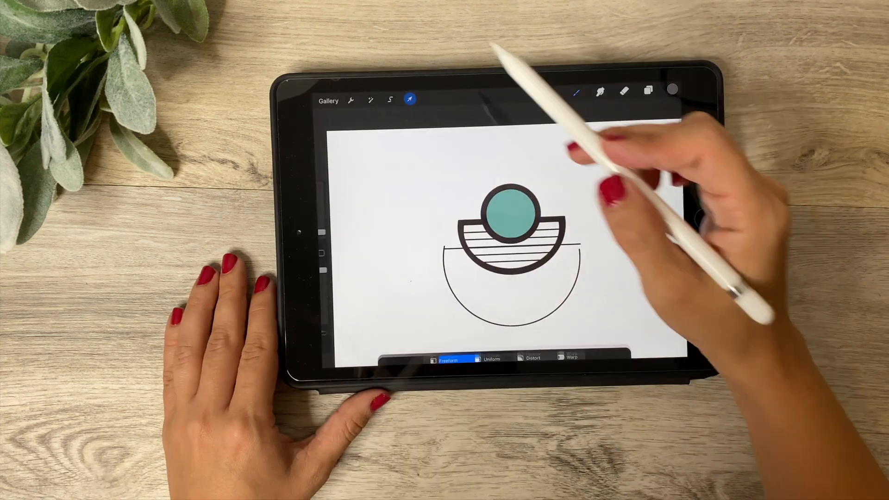
click(489, 327)
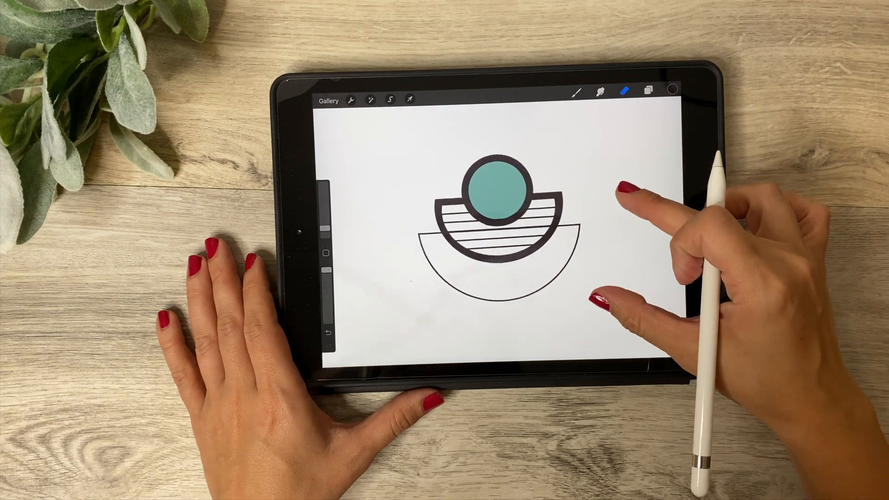
click(409, 100)
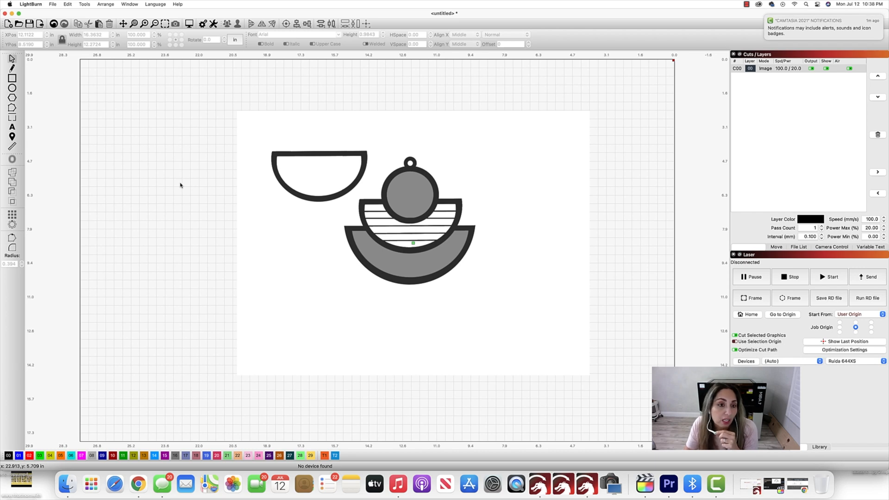
mouse_move(141, 175)
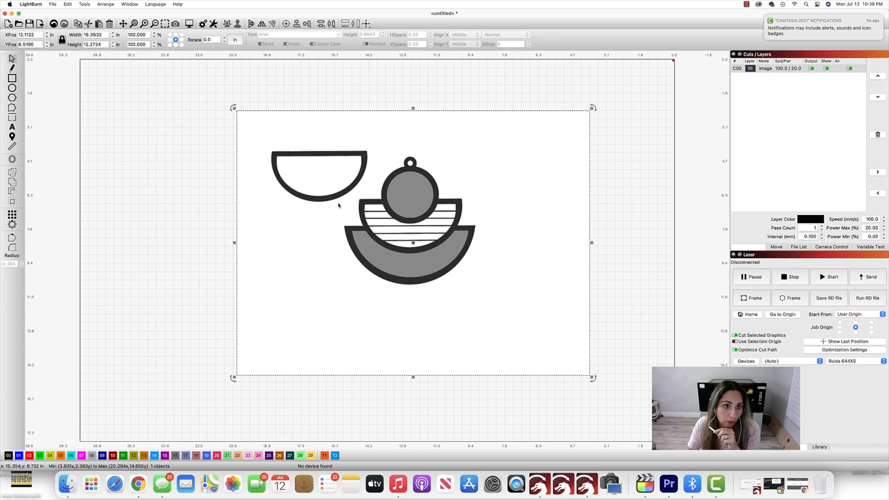
Trace the imported earring image with Tools > Trace Image at default threshold settings
click(84, 4)
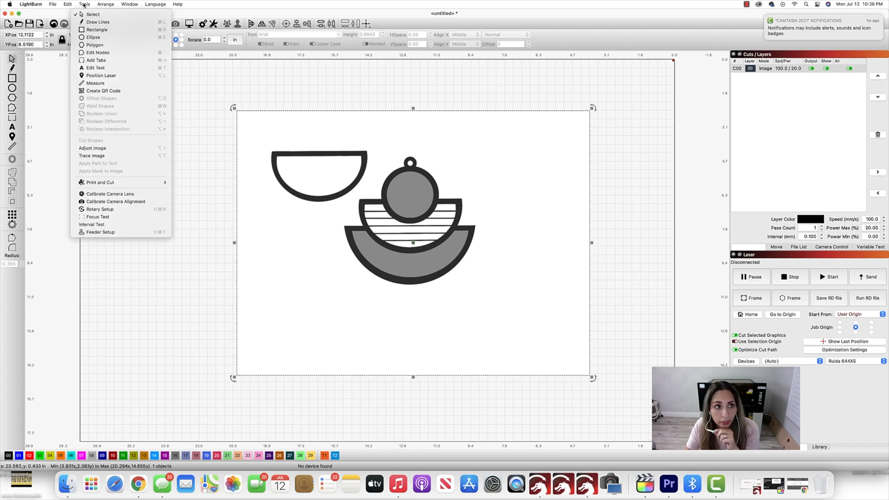
mouse_move(95, 84)
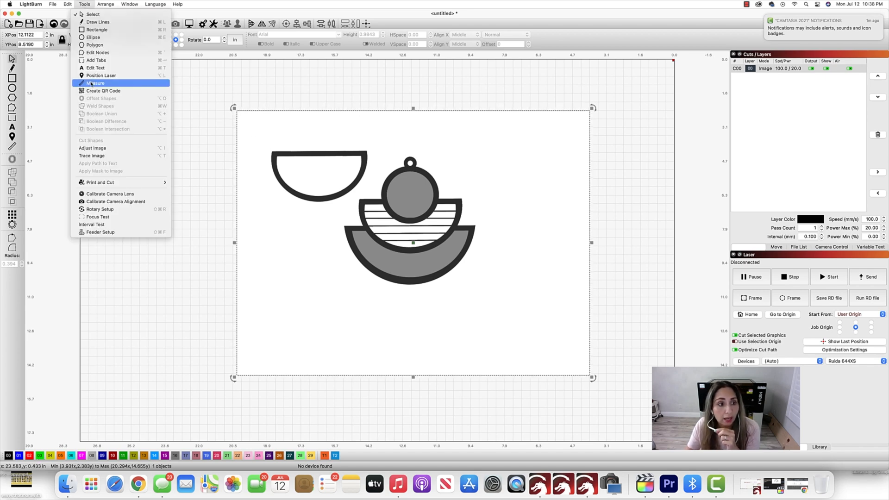
click(93, 156)
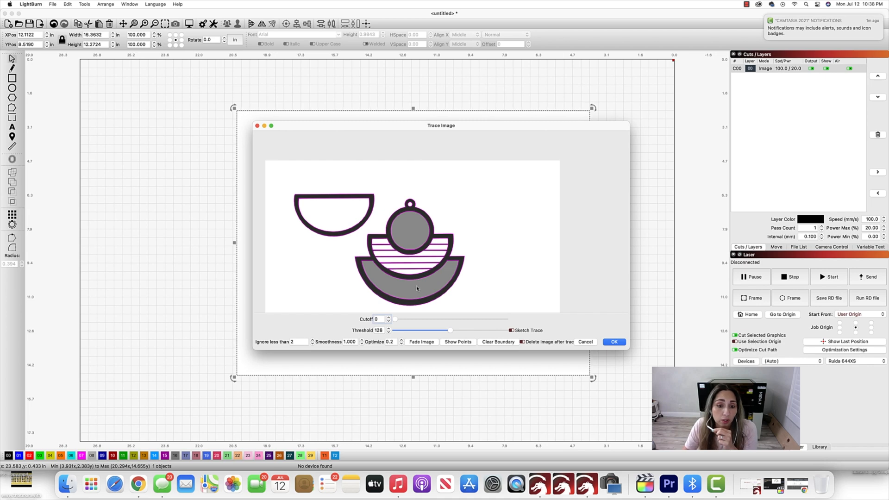
mouse_move(574, 352)
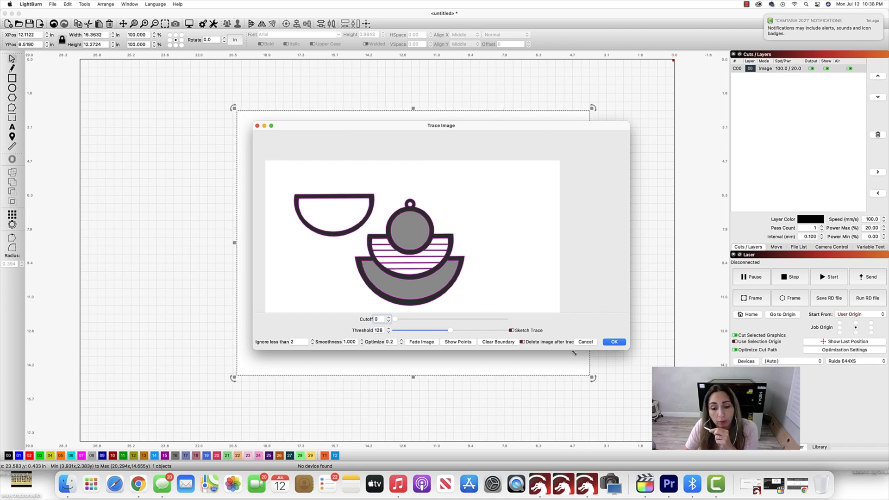
click(614, 342)
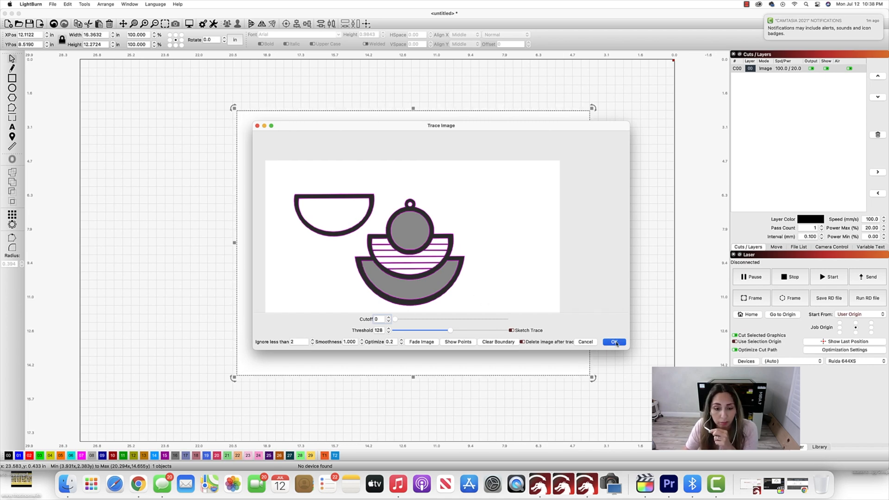
click(614, 342)
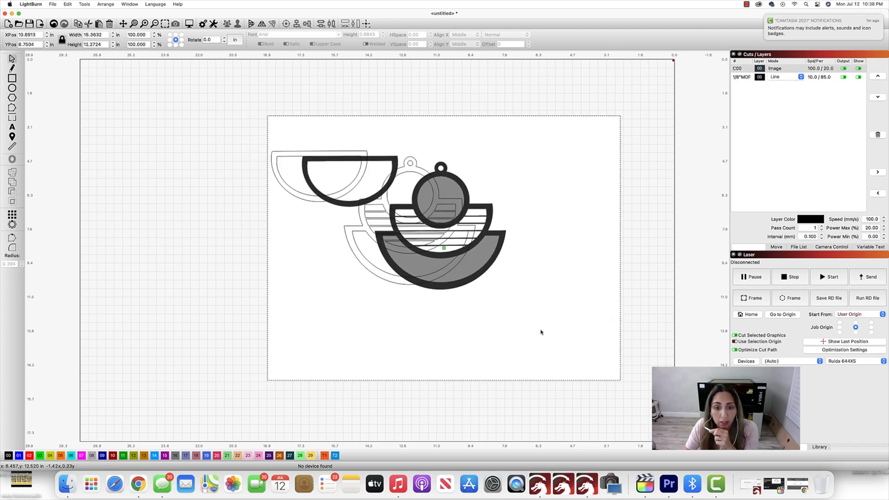
Pull the original bitmap away from the traced outlines and remove it
drag(444, 249, 510, 251)
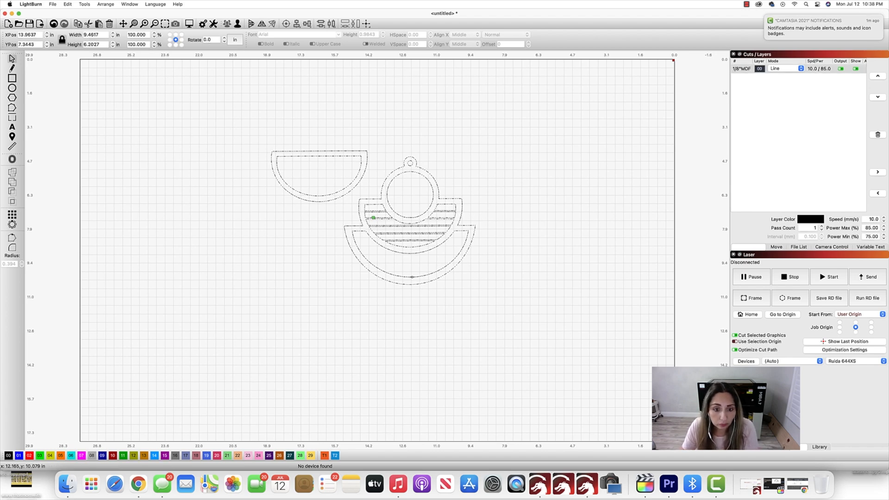
click(377, 245)
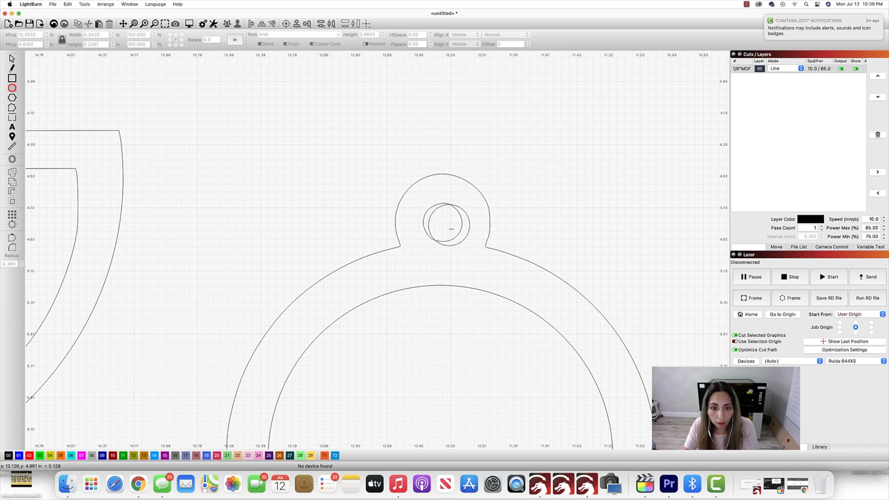
Select the newly drawn circle inside the earring's top loop
click(448, 224)
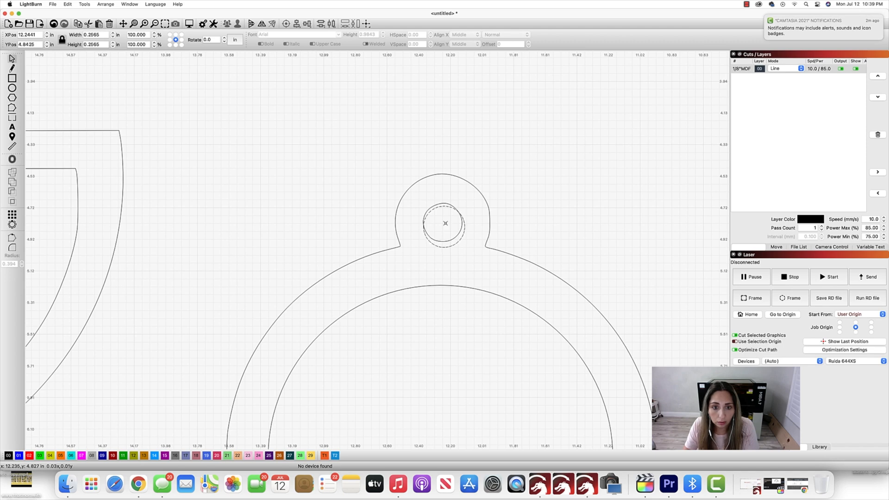
click(446, 224)
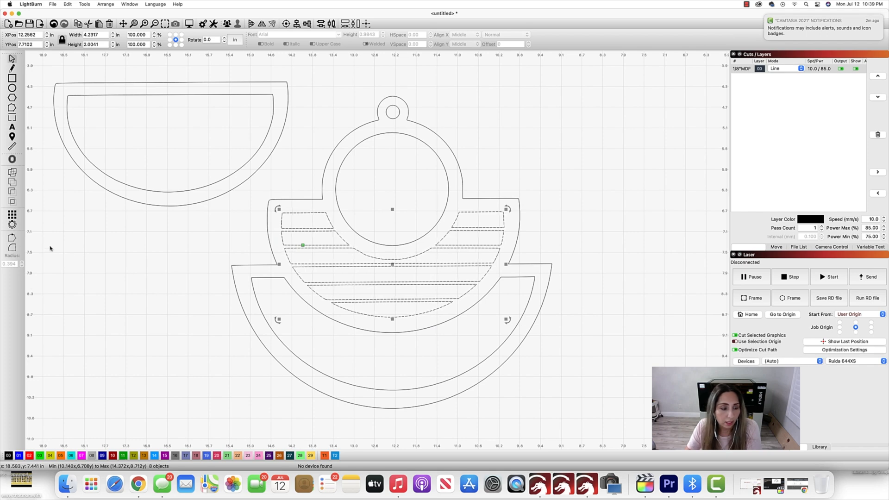
Assign the bowl's stripe shapes to the red layer set to Fill engraving
click(28, 456)
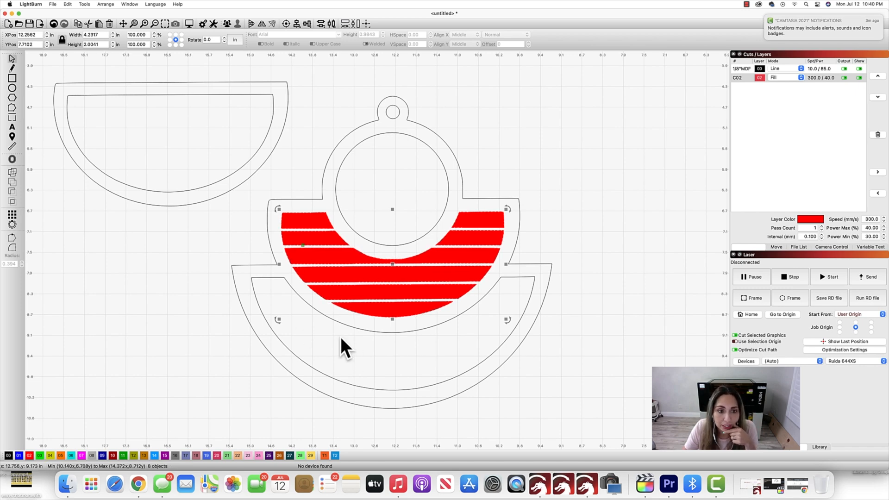
click(249, 235)
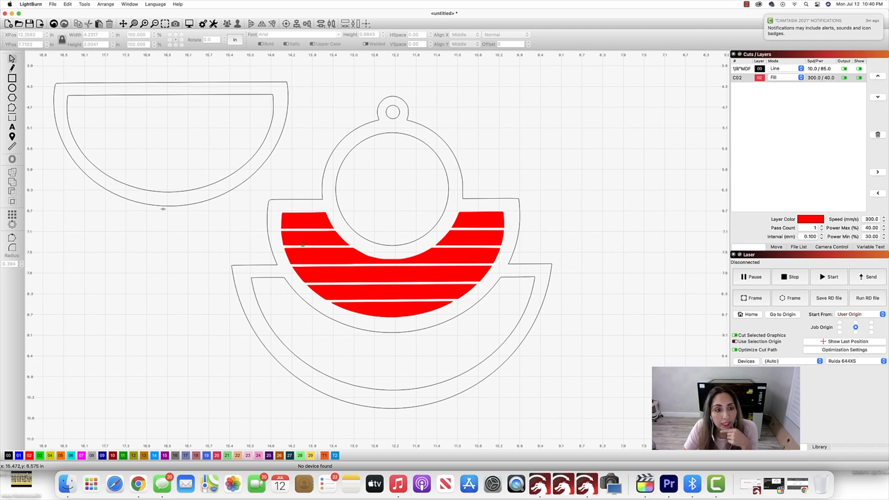
Move the inner semicircle outline onto the engrave area as a red border ring
click(170, 142)
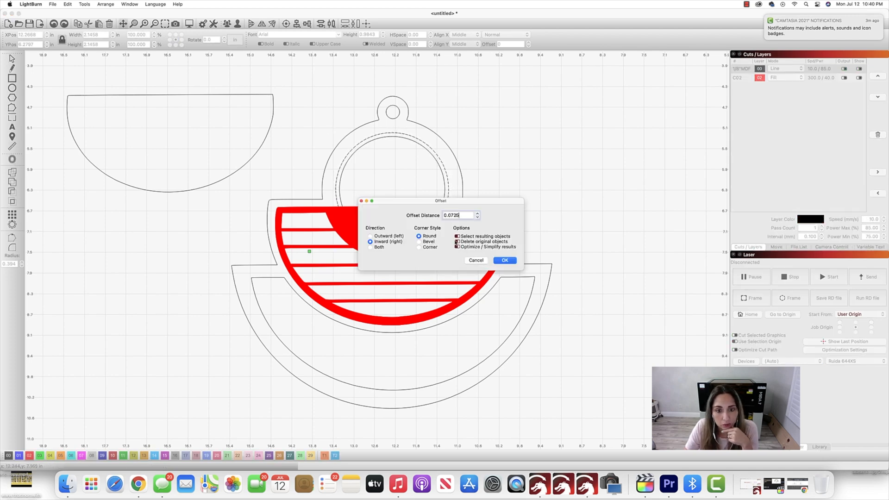
Offset the inner circle outward by 0.1350 with round corners
click(371, 236)
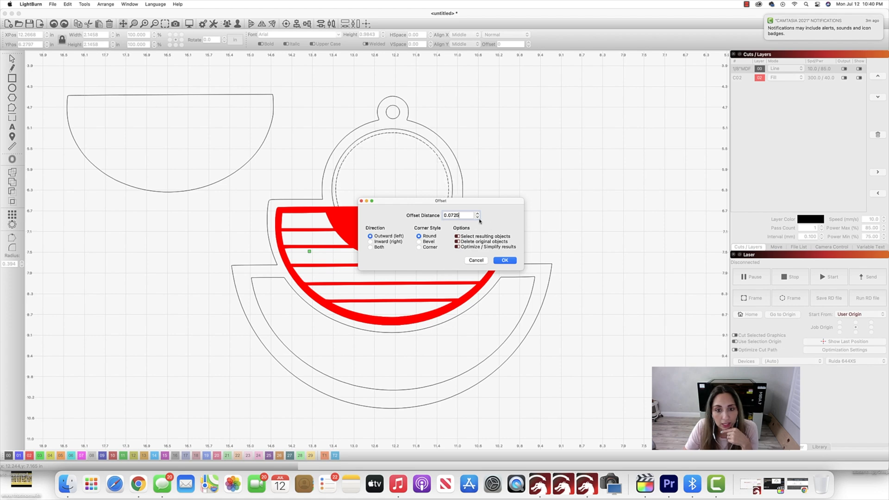
text(0.1350)
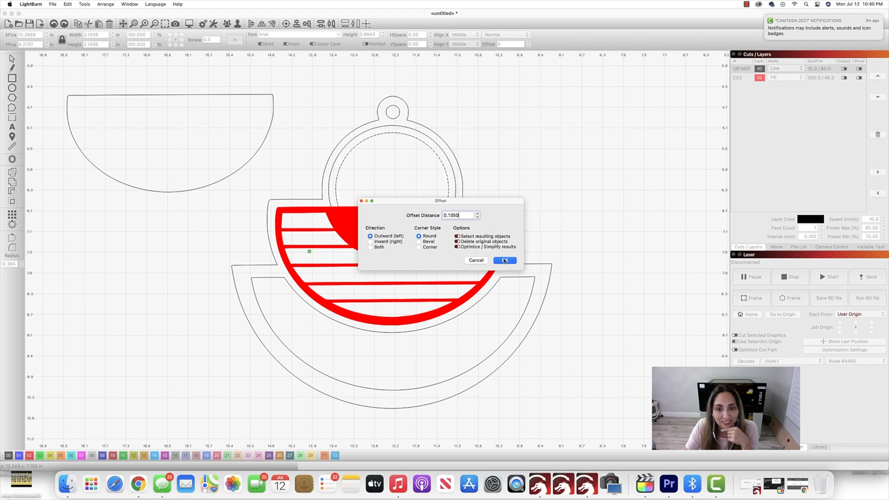
click(504, 260)
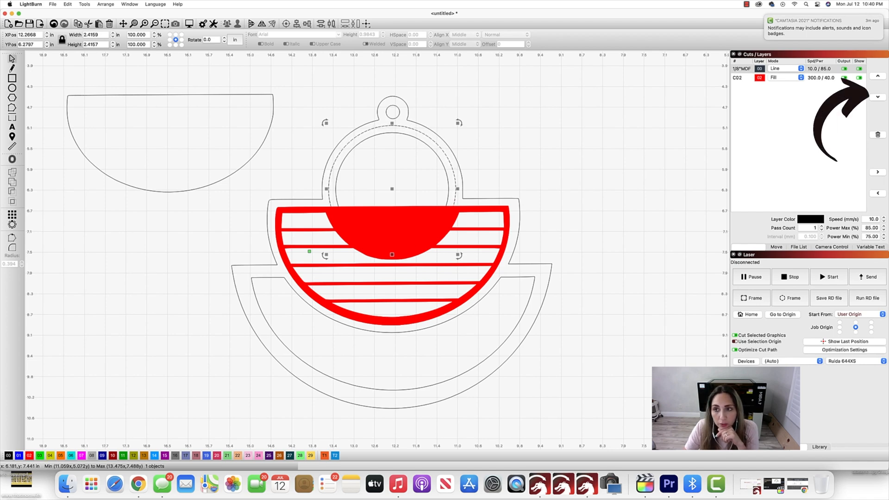
mouse_move(761, 68)
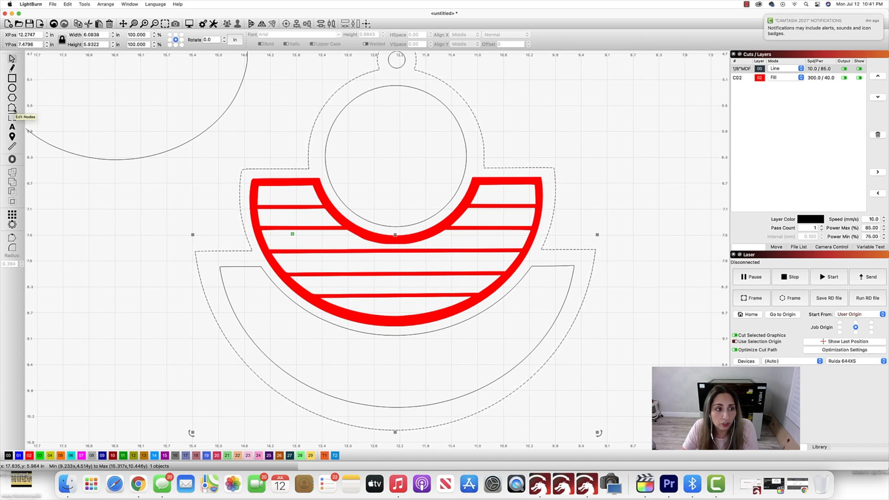
Edit the outer outline's nodes and pull the bottom handle to round the lower arc
click(11, 107)
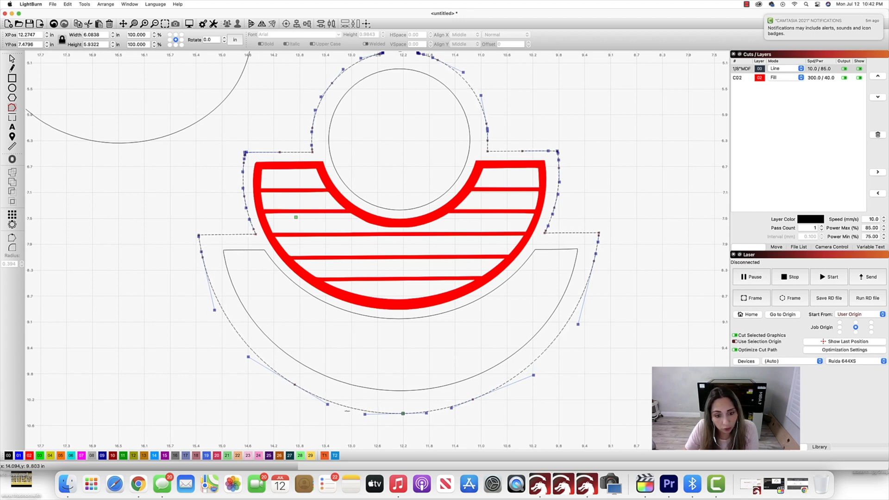
mouse_move(295, 385)
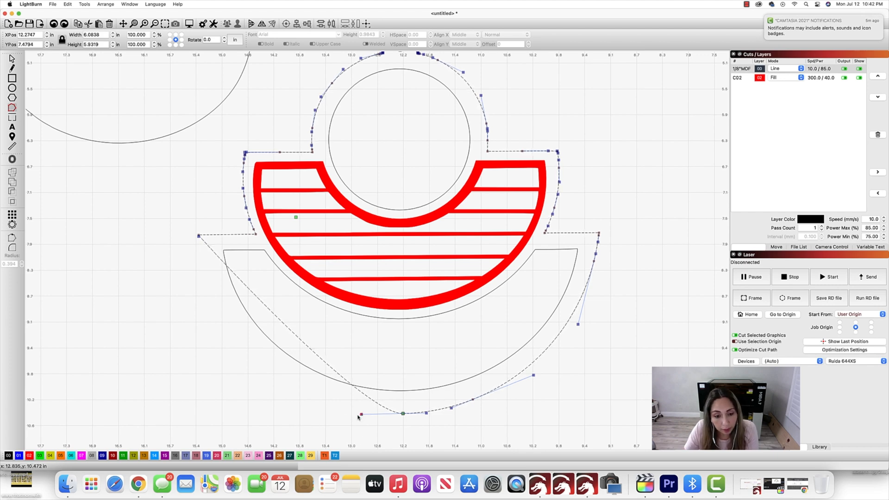
drag(360, 416, 296, 417)
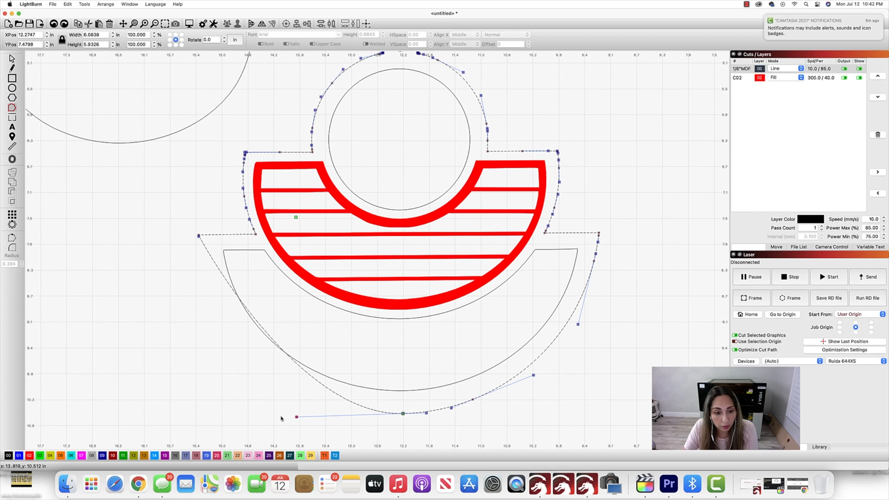
drag(296, 417, 200, 401)
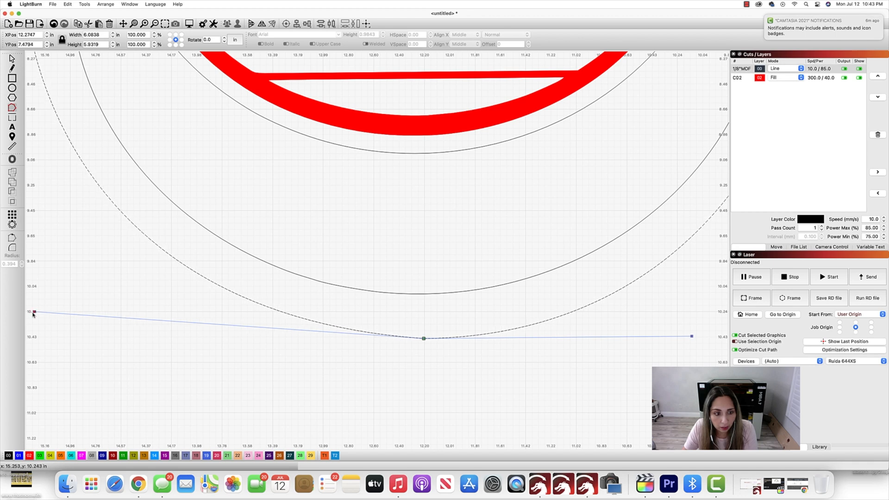
mouse_move(403, 373)
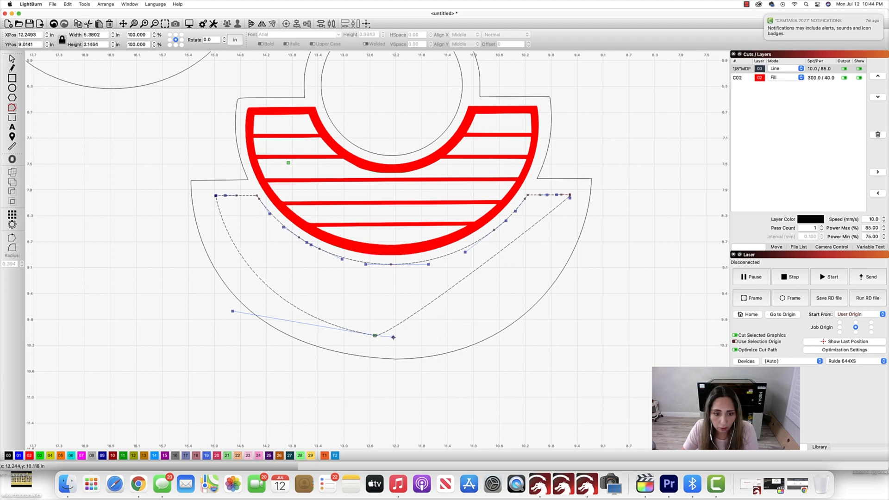
Stretch the inner outline's bottom handles outward and reshape its wavy middle
drag(393, 338, 522, 337)
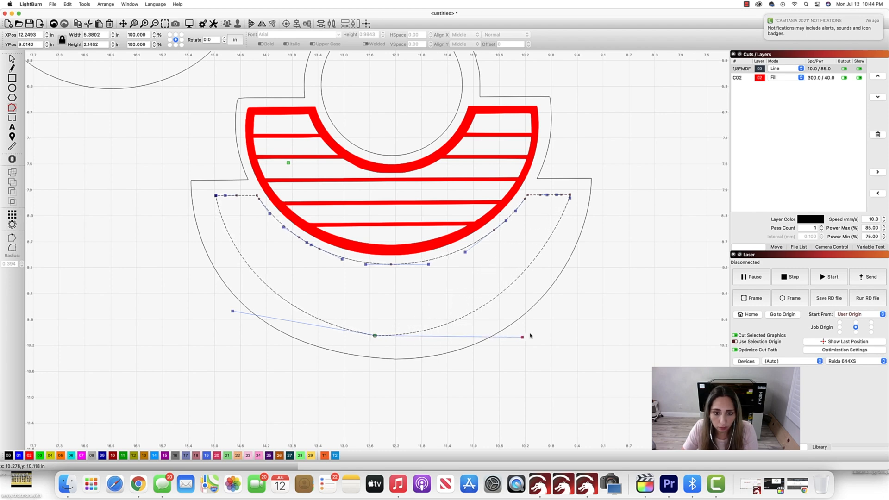
drag(522, 337, 545, 341)
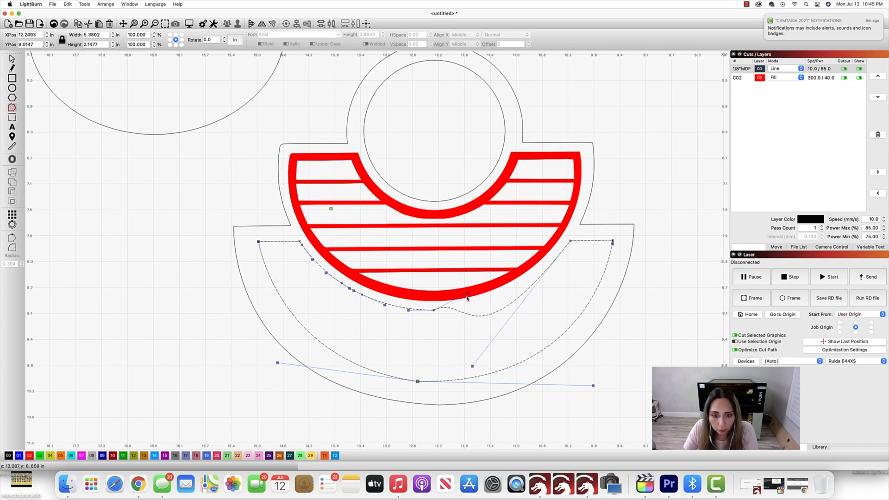
drag(468, 294, 476, 306)
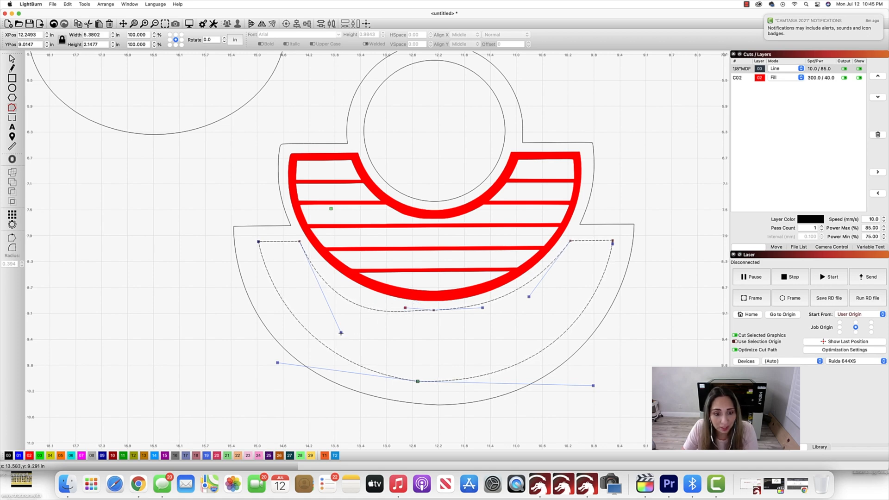
Drag the inner outline's remaining handle to even out its arc
drag(340, 333, 326, 300)
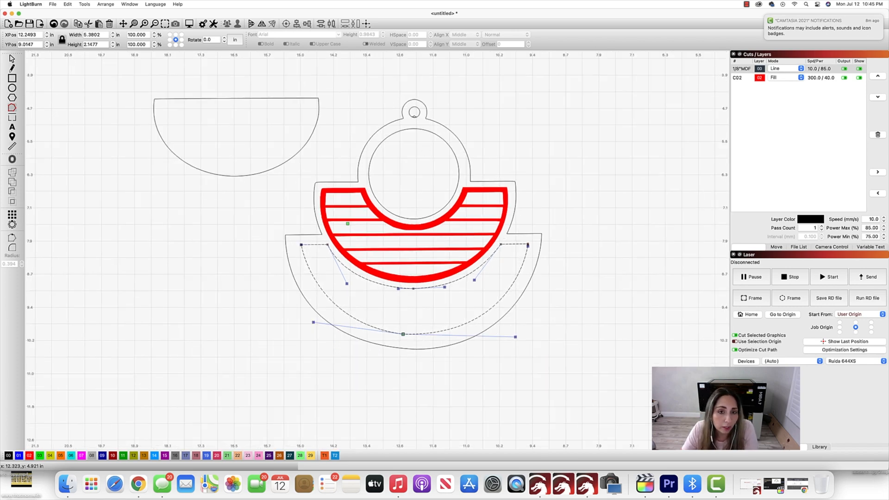
mouse_move(415, 117)
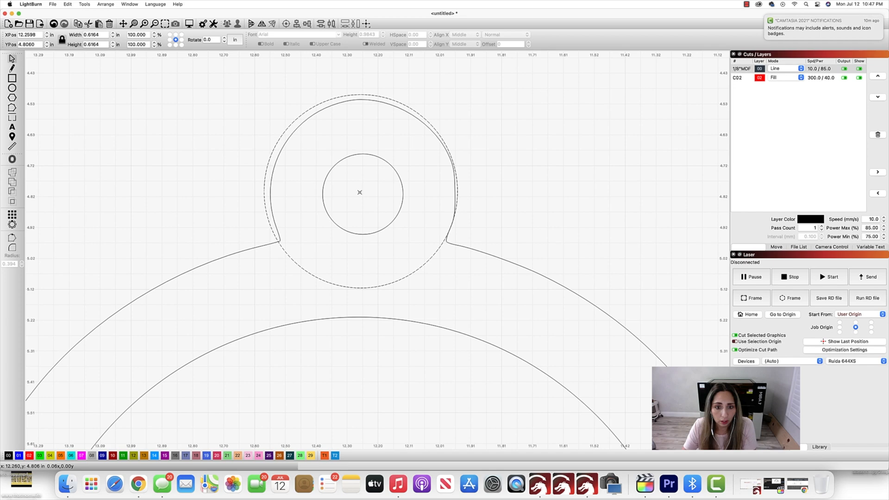
Weld the drawn top-loop circle into the outer cut outline as one shape
click(361, 105)
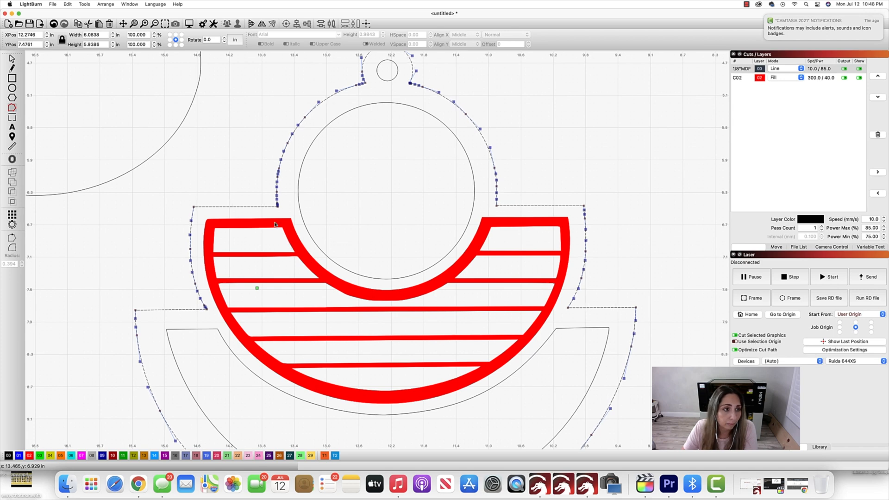
Select the outer outline and expose its individual nodes for cleanup
click(231, 140)
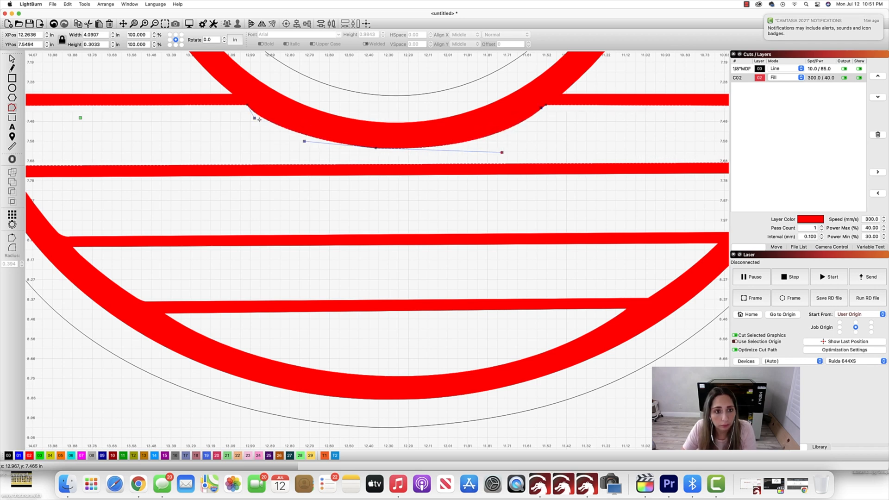
Pull the bottom curve's left handle out to flatten the arc beneath the red border
drag(304, 140, 327, 145)
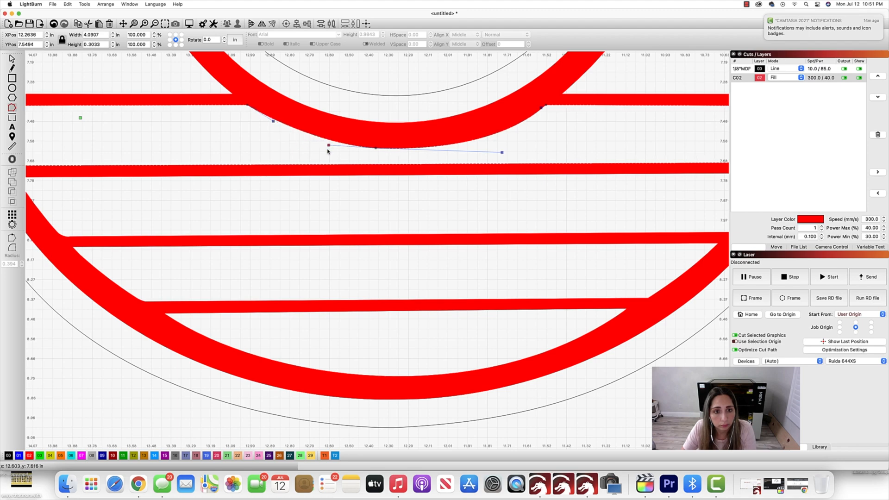